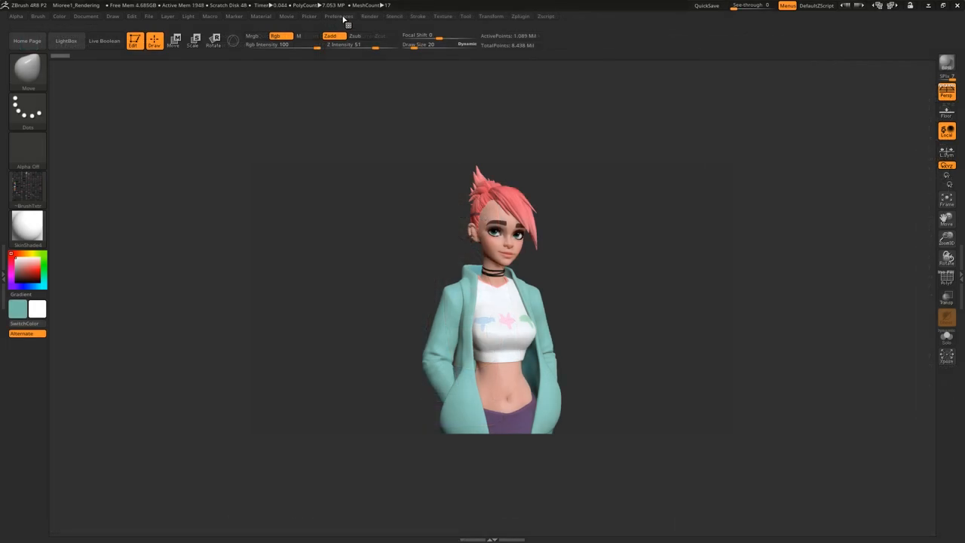
Show the Preferences menu with its configuration options
{"action": "left_click", "coordinate": [338, 15]}
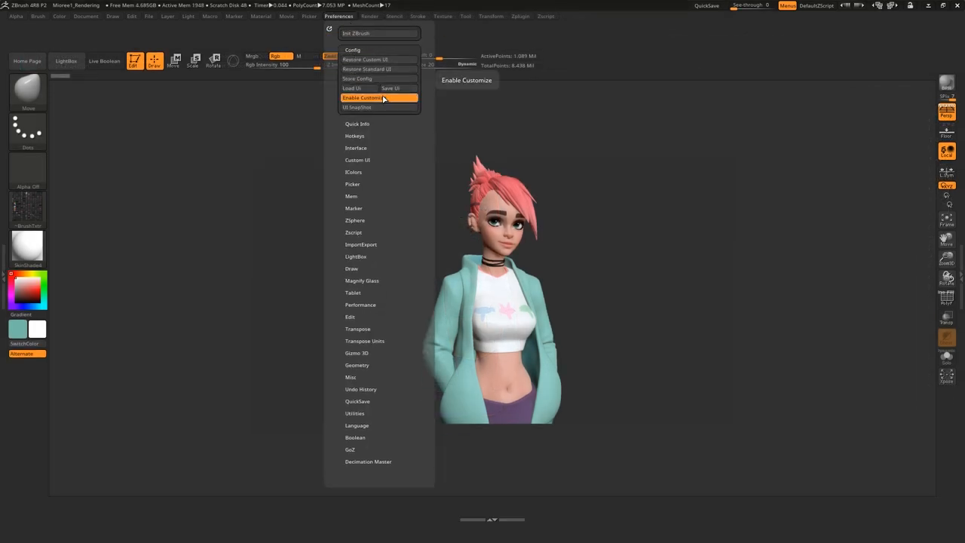
Enable Customize so a custom TutorialMenu can be built
{"action": "left_click", "coordinate": [362, 96]}
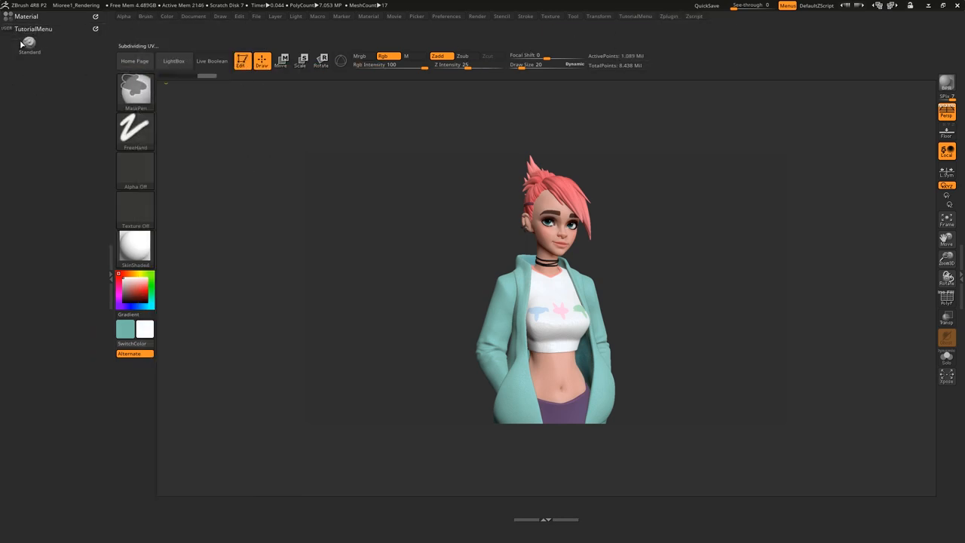
Expand the Material palette in the tray and add a second material button to TutorialMenu
{"action": "left_click", "coordinate": [145, 15]}
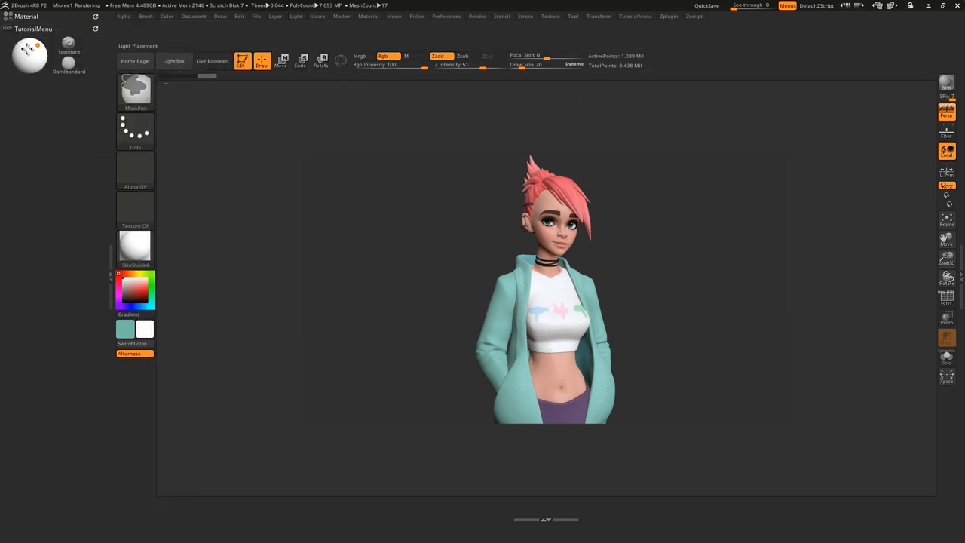
{"action": "left_click", "coordinate": [476, 16]}
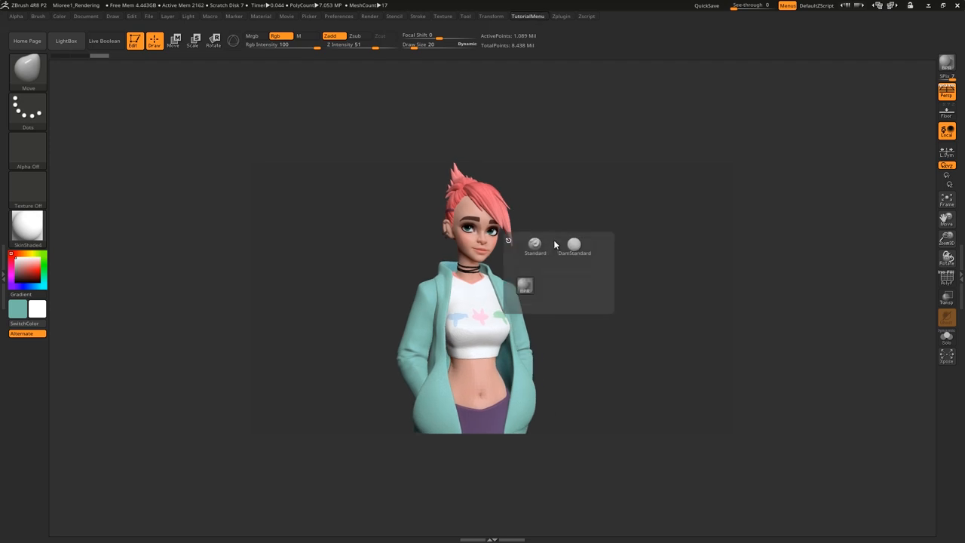
{"action": "mouse_move", "coordinate": [525, 286]}
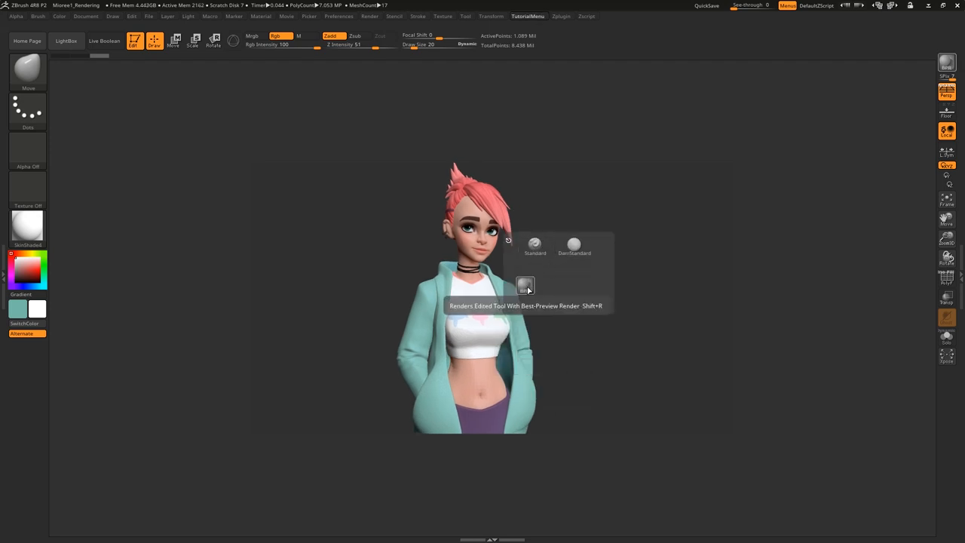